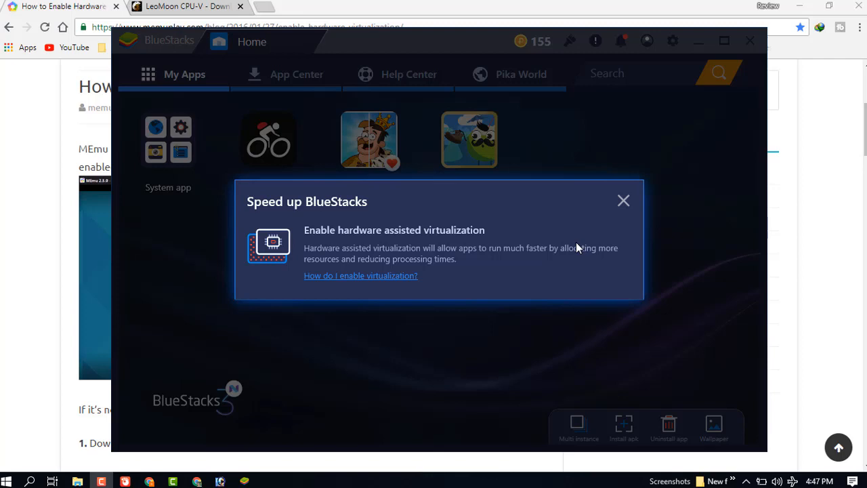
{"action": "mouse_move", "coordinate": [408, 264]}
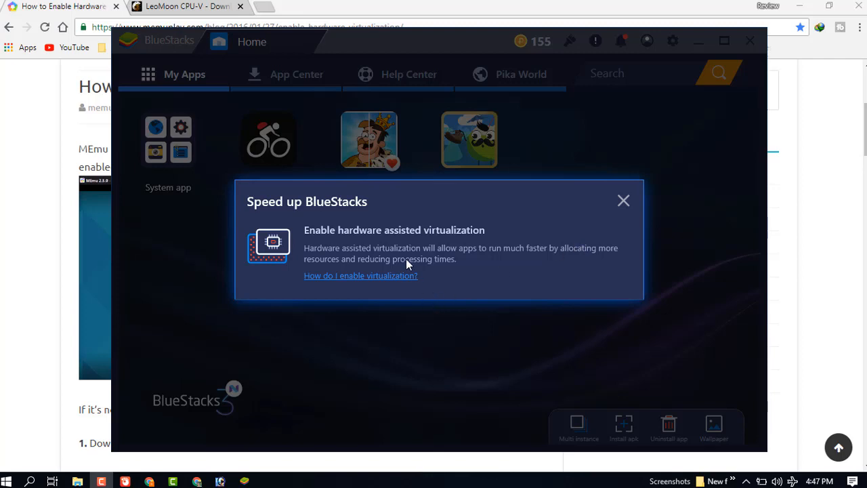
{"action": "mouse_move", "coordinate": [586, 262]}
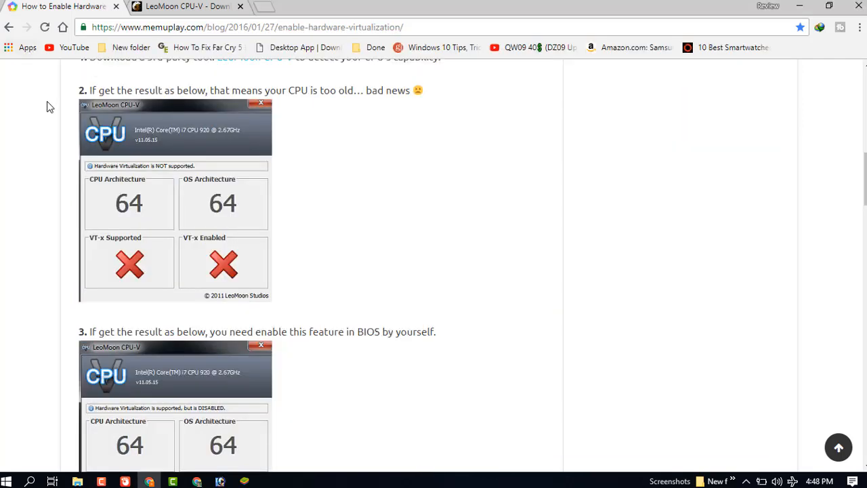
{"action": "scroll", "scroll_direction": "up", "scroll_amount": 3}
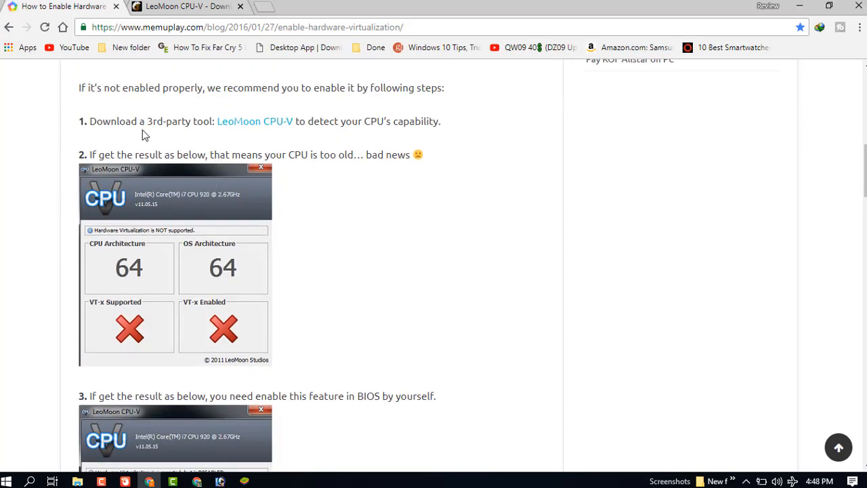
{"action": "mouse_move", "coordinate": [237, 133]}
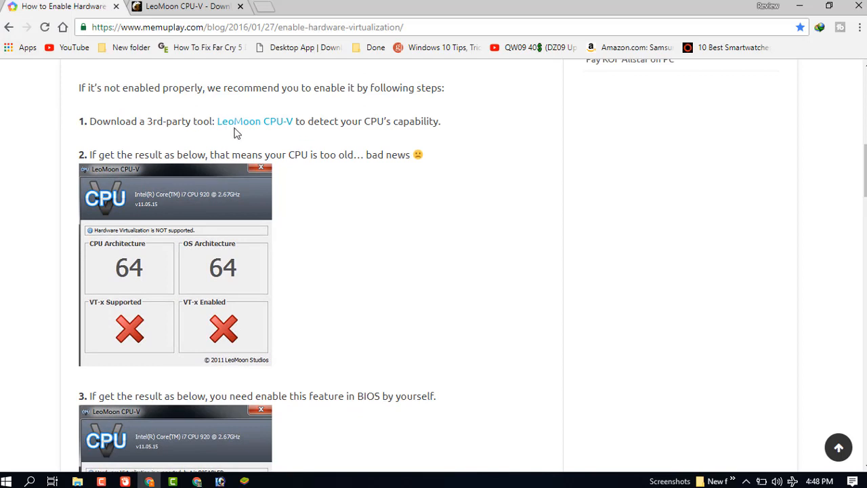
{"action": "mouse_move", "coordinate": [389, 119]}
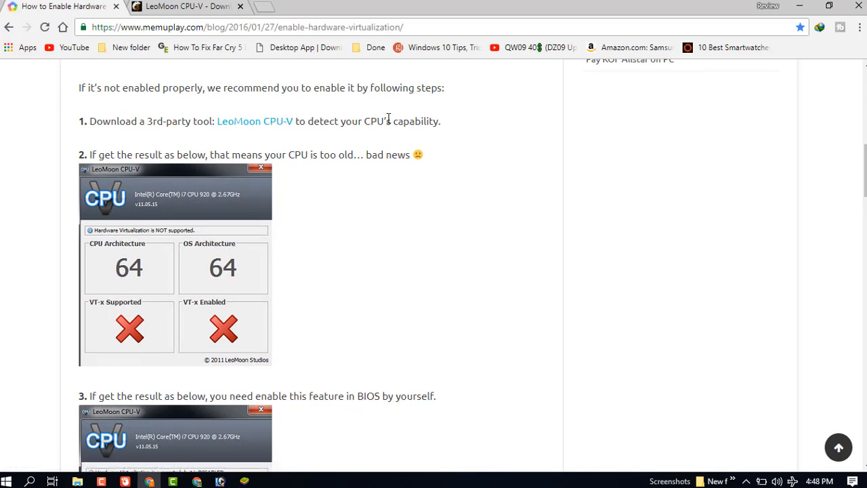
{"action": "mouse_move", "coordinate": [446, 133]}
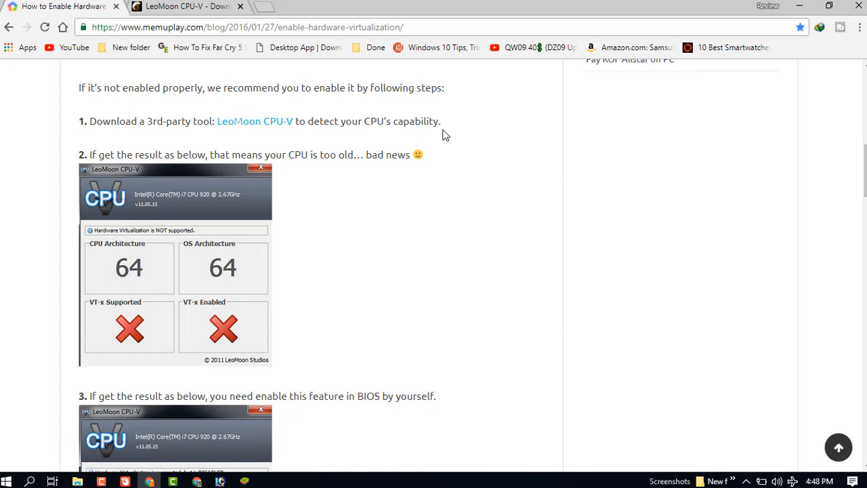
{"action": "mouse_move", "coordinate": [149, 236]}
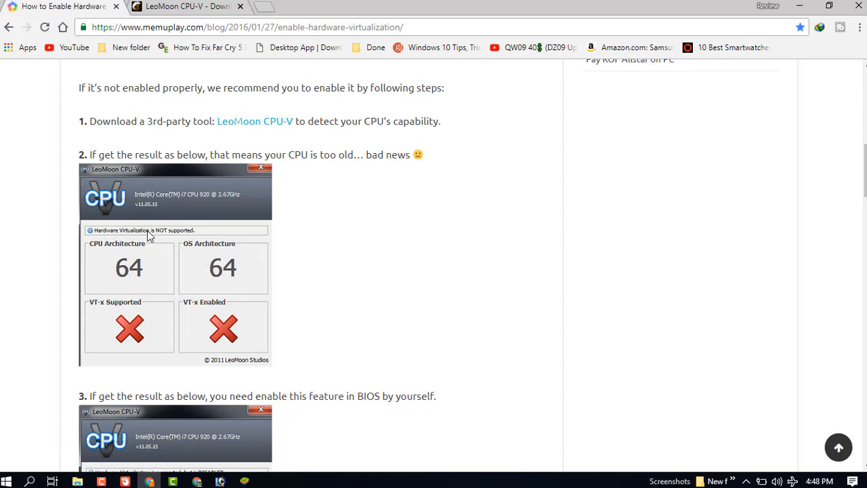
{"action": "mouse_move", "coordinate": [178, 245]}
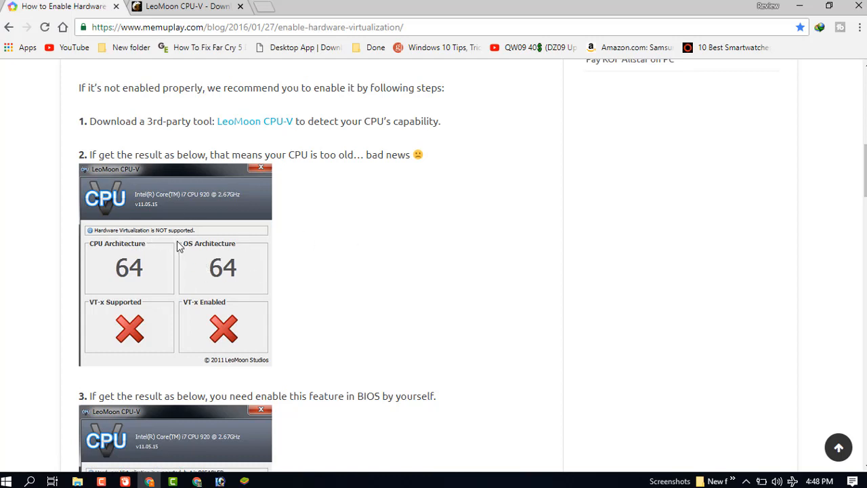
{"action": "mouse_move", "coordinate": [240, 234]}
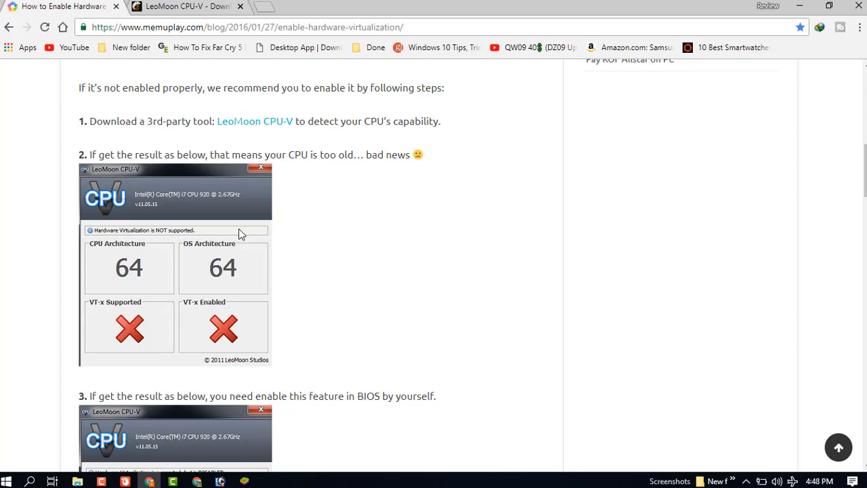
{"action": "mouse_move", "coordinate": [324, 301]}
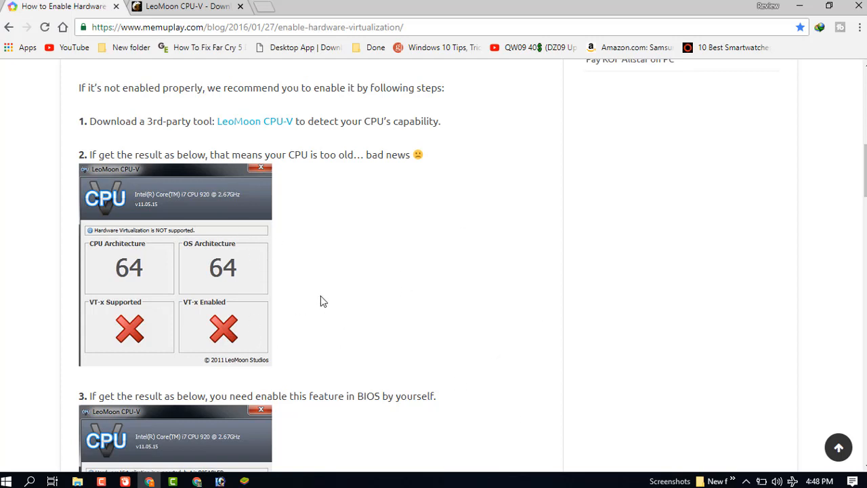
{"action": "mouse_move", "coordinate": [348, 267]}
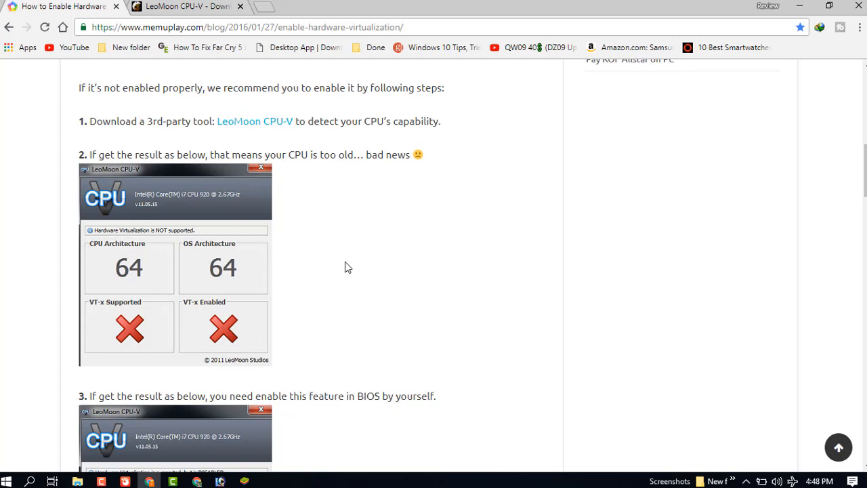
{"action": "mouse_move", "coordinate": [254, 125]}
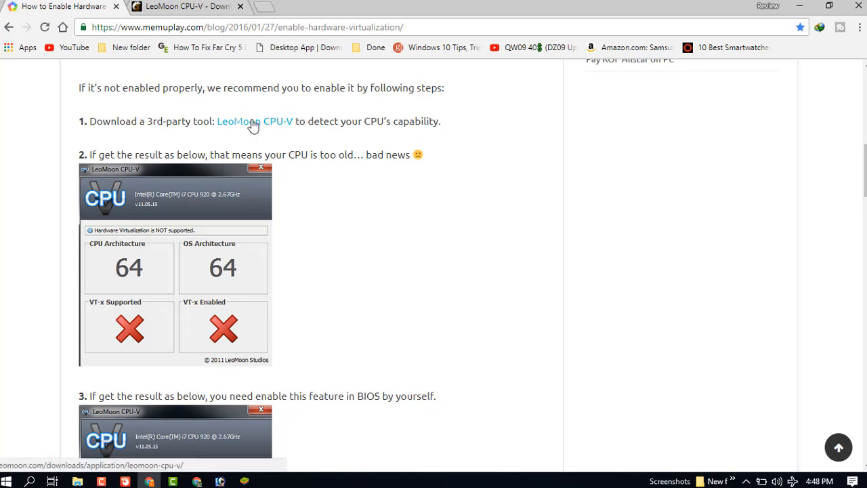
Open leomoon.com's CPU-V page and trigger the Windows zip download, retrying once
{"action": "left_click", "coordinate": [255, 121]}
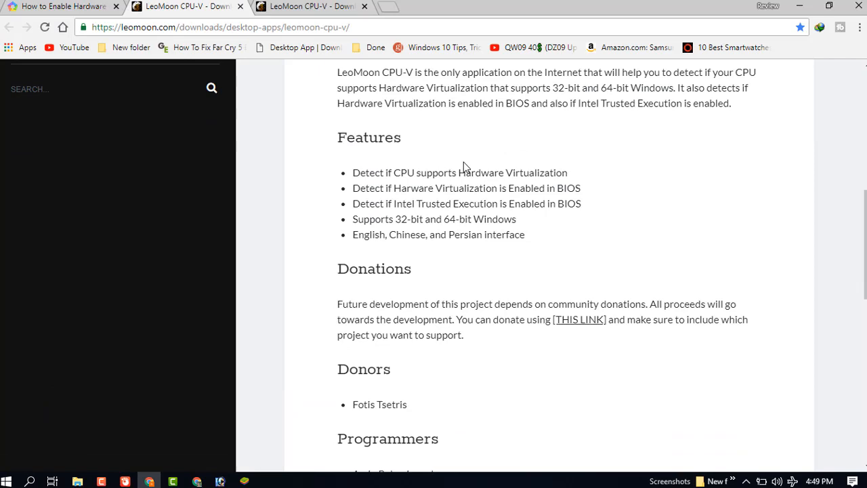
{"action": "scroll", "scroll_direction": "down", "scroll_amount": 3}
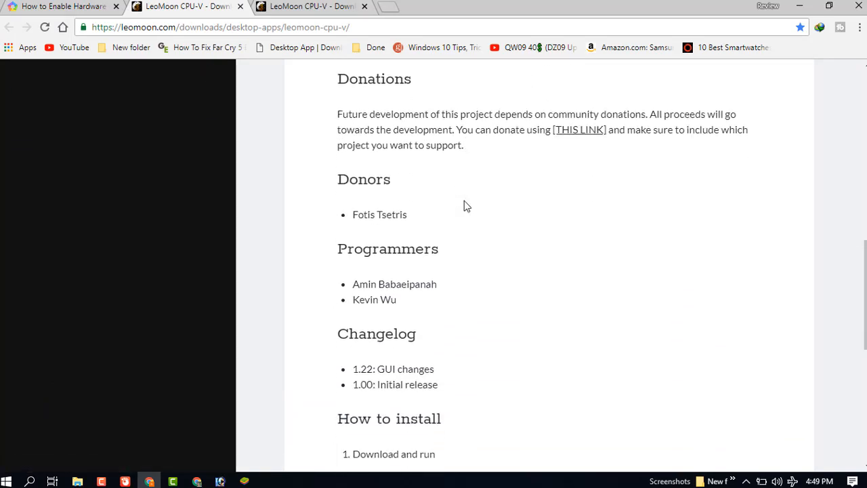
{"action": "scroll", "scroll_direction": "down", "scroll_amount": 3}
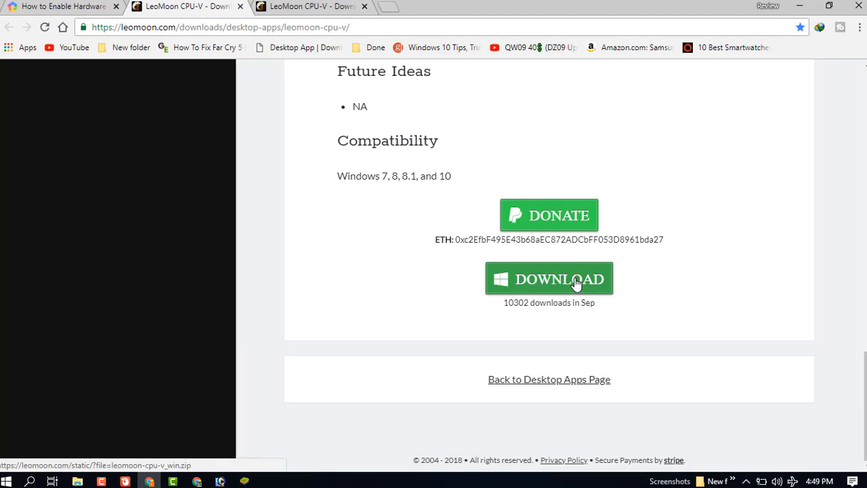
{"action": "left_click", "coordinate": [549, 279]}
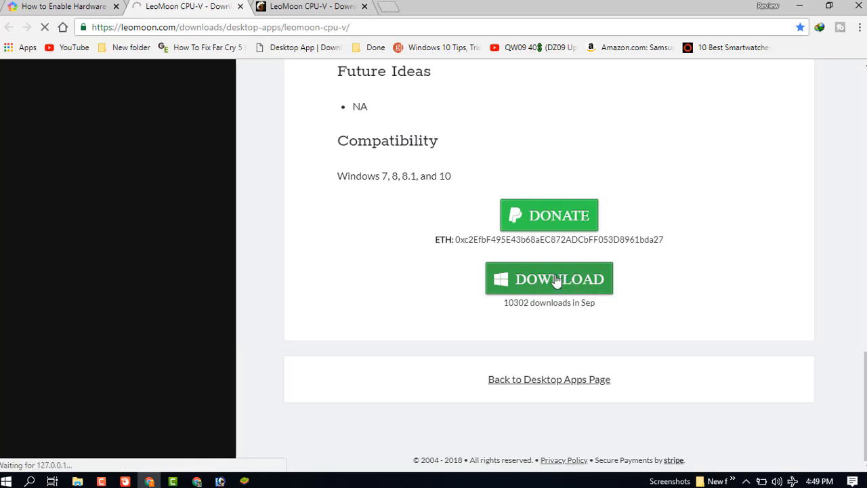
{"action": "left_click", "coordinate": [549, 279]}
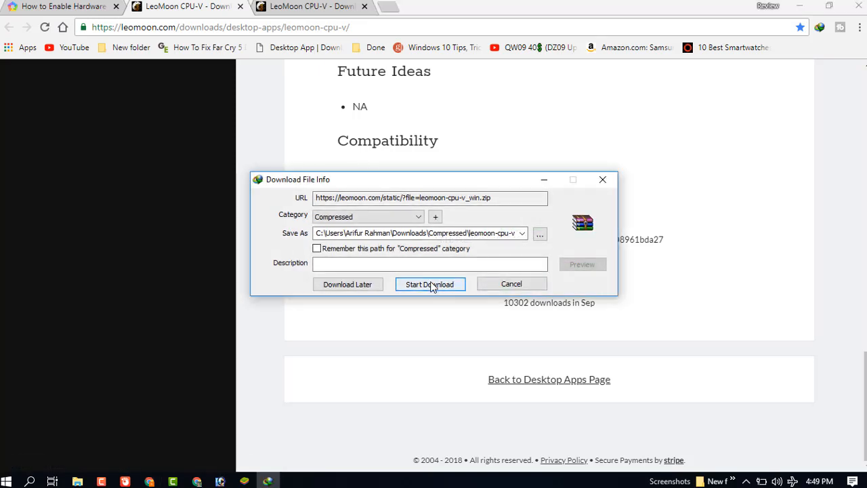
Save leomoon-cpu-v_win.zip with IDM, then open the finished archive in WinRAR
{"action": "left_click", "coordinate": [430, 284]}
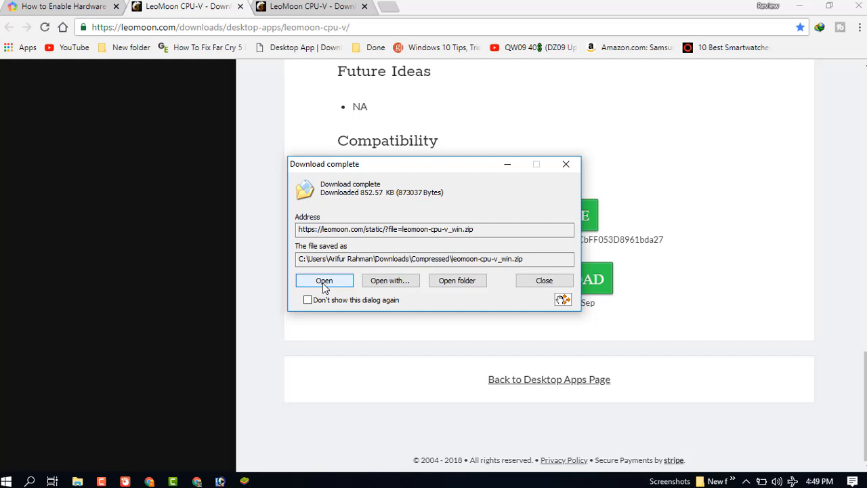
{"action": "left_click", "coordinate": [543, 280]}
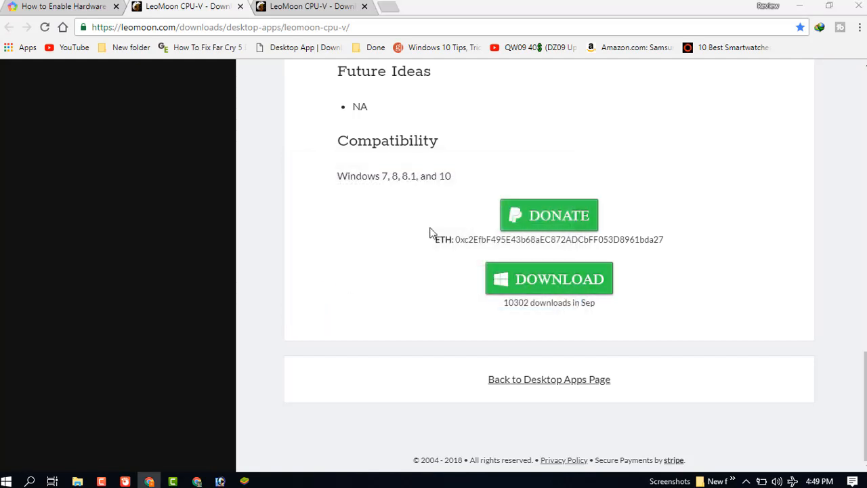
{"action": "left_click", "coordinate": [549, 278]}
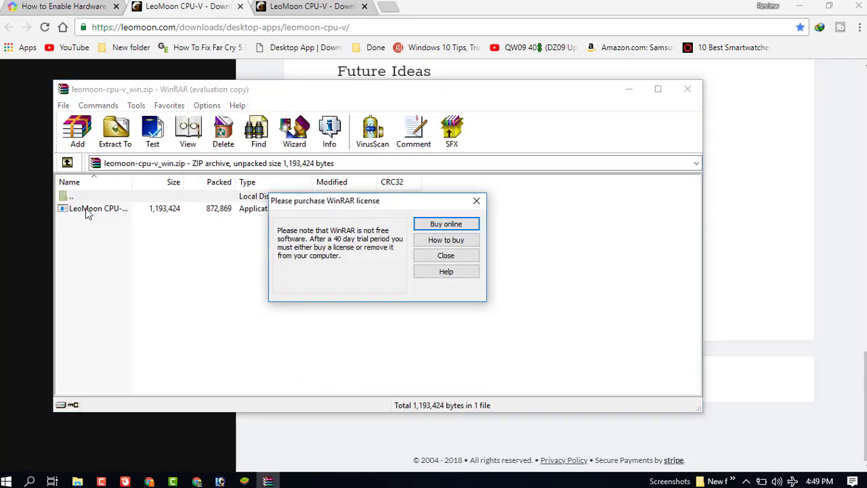
Dismiss WinRAR's 'Please purchase WinRAR license' reminder
{"action": "left_click", "coordinate": [445, 255]}
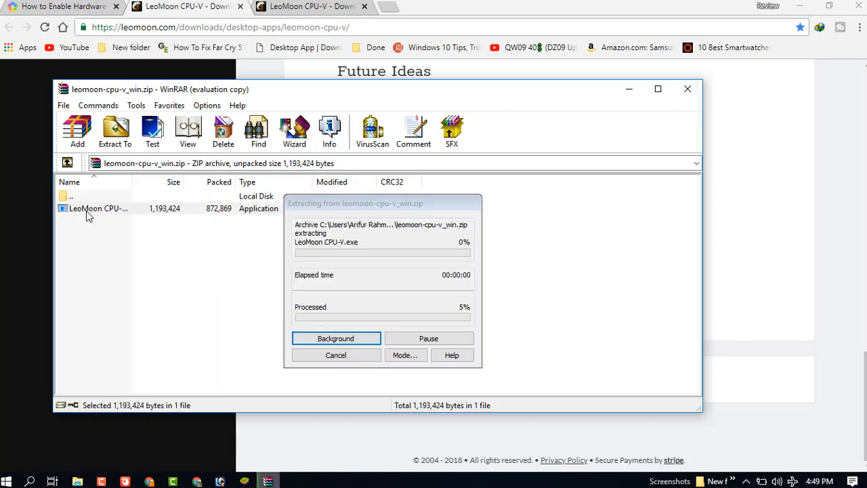
{"action": "mouse_move", "coordinate": [314, 260]}
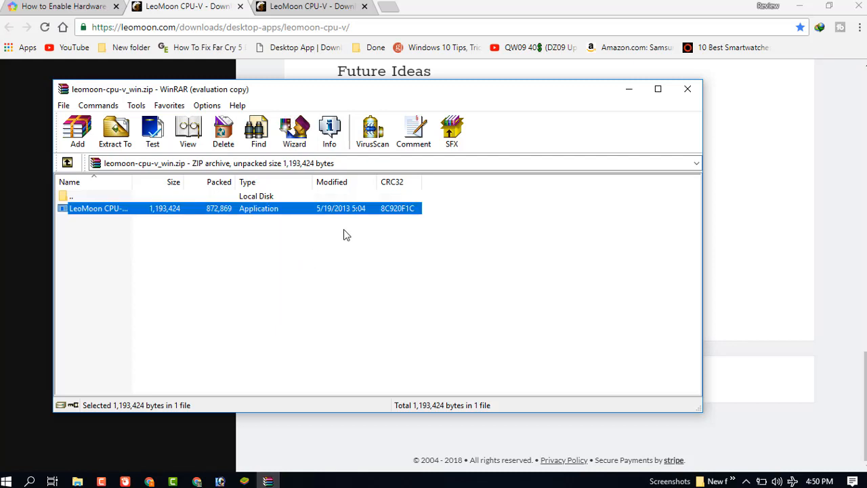
Run LeoMoon CPU-V.exe to confirm VT-x is supported but disabled, then close it
{"action": "double_click", "coordinate": [98, 208]}
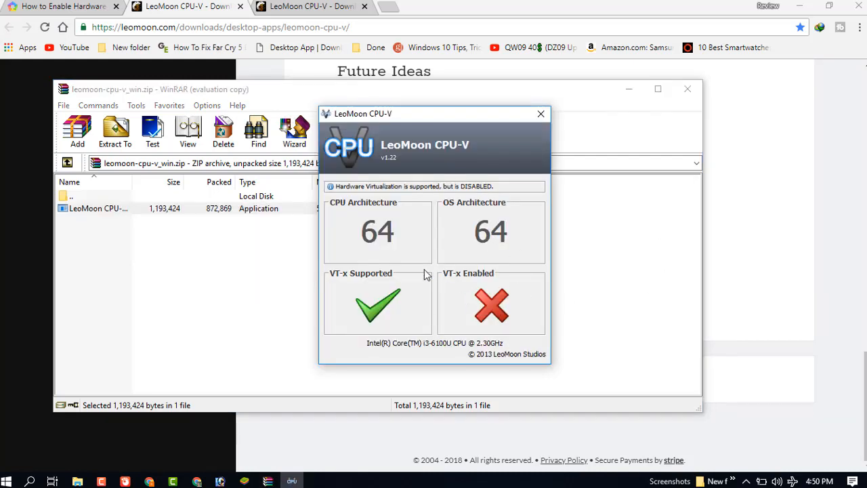
{"action": "mouse_move", "coordinate": [359, 285]}
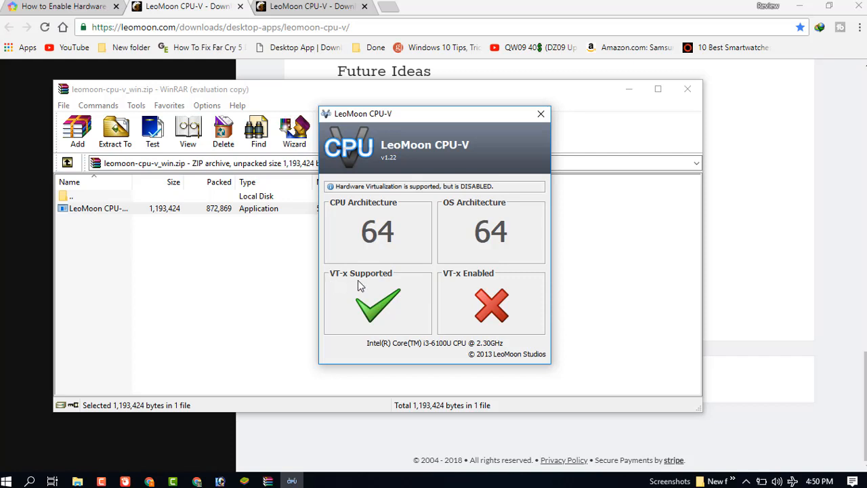
{"action": "mouse_move", "coordinate": [456, 281]}
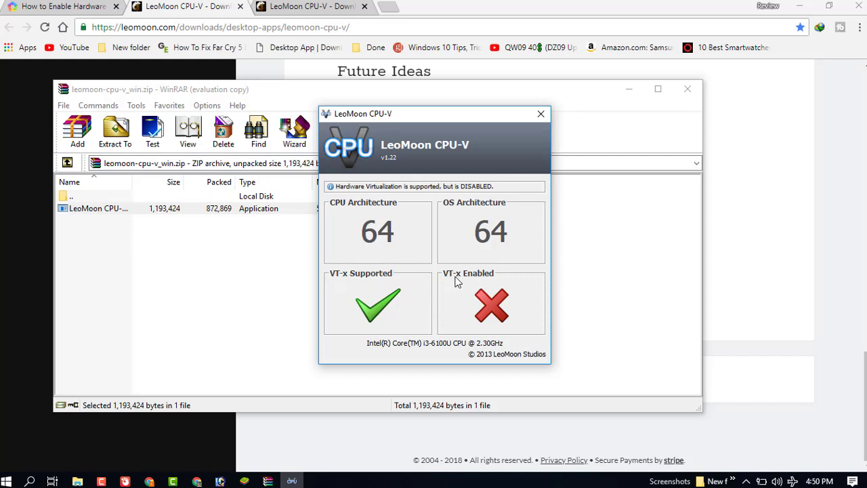
{"action": "mouse_move", "coordinate": [493, 325]}
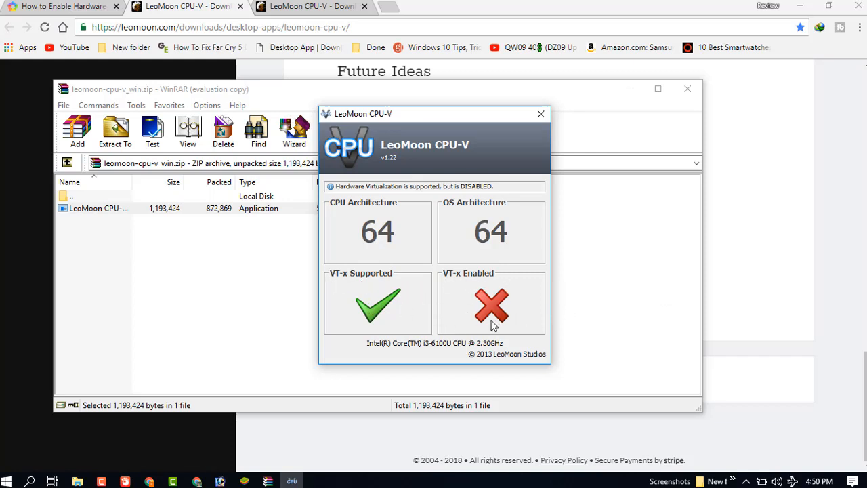
{"action": "mouse_move", "coordinate": [484, 58]}
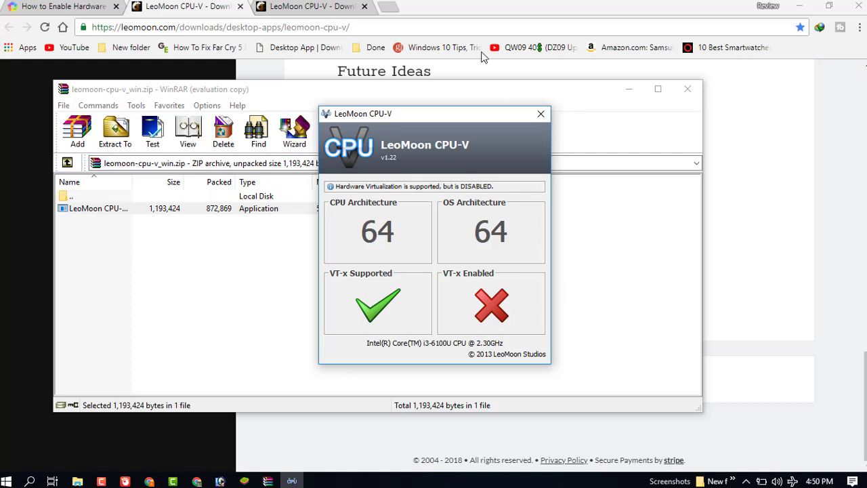
{"action": "mouse_move", "coordinate": [573, 243]}
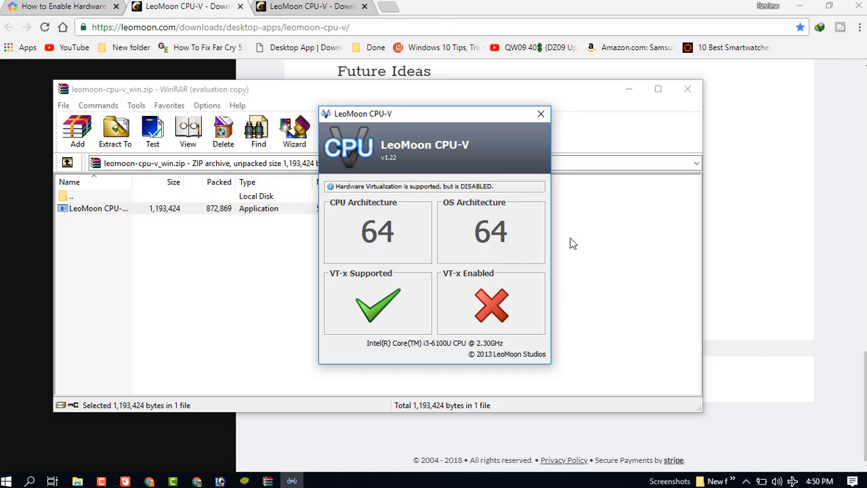
{"action": "mouse_move", "coordinate": [459, 313]}
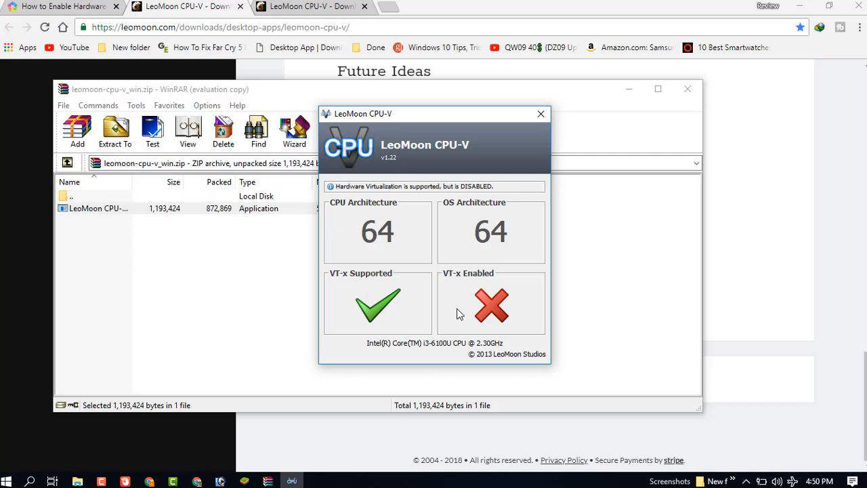
{"action": "mouse_move", "coordinate": [491, 306]}
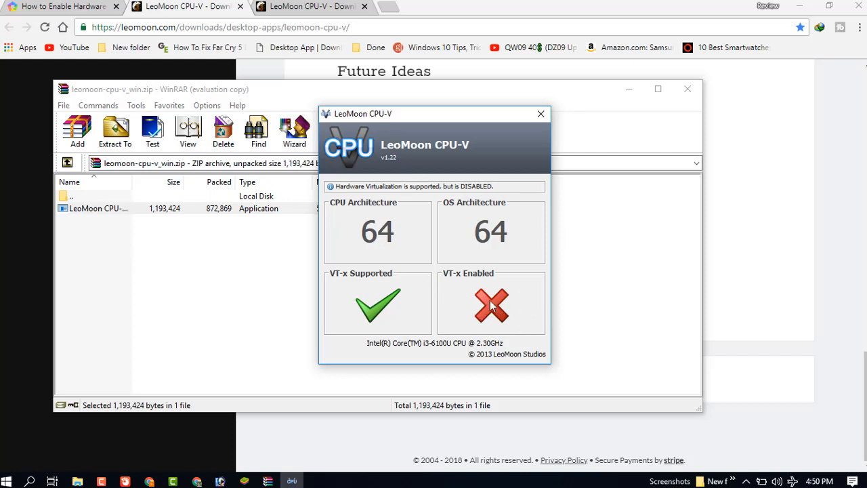
{"action": "mouse_move", "coordinate": [491, 312]}
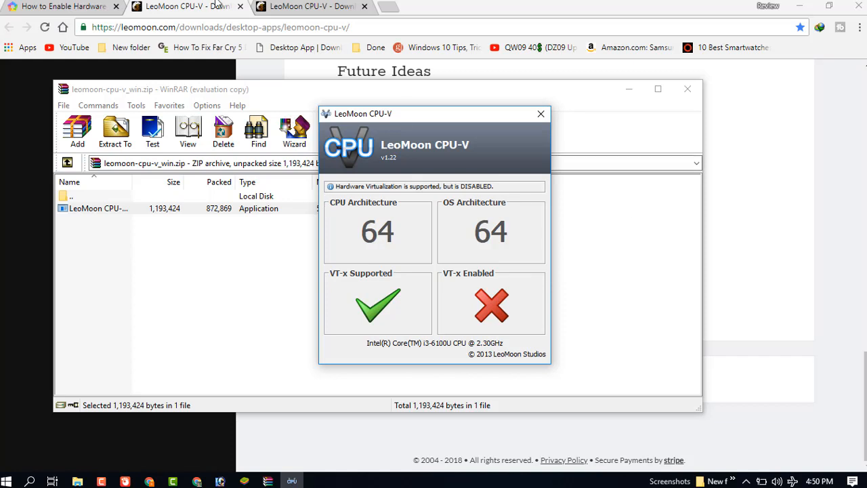
{"action": "mouse_move", "coordinate": [196, 7]}
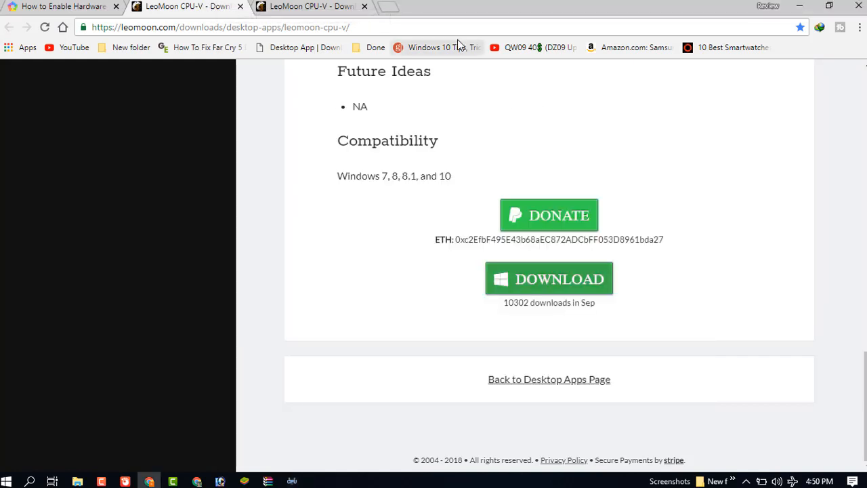
{"action": "left_click", "coordinate": [102, 481]}
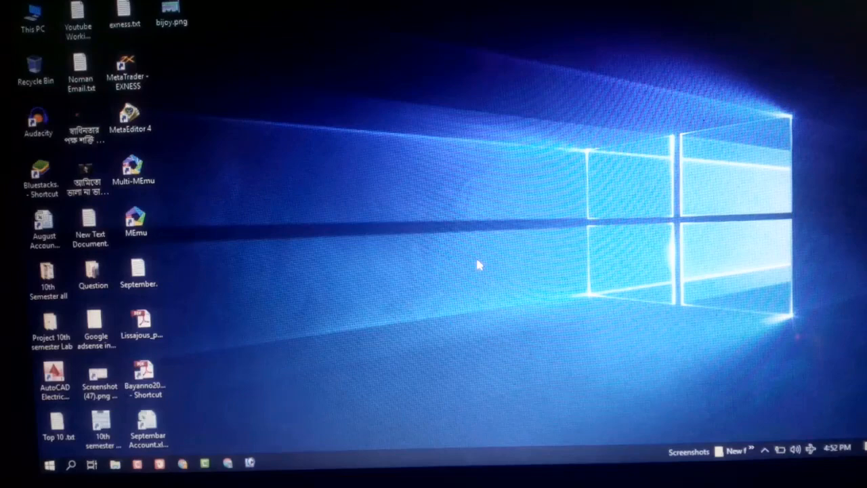
{"action": "left_click", "coordinate": [49, 465]}
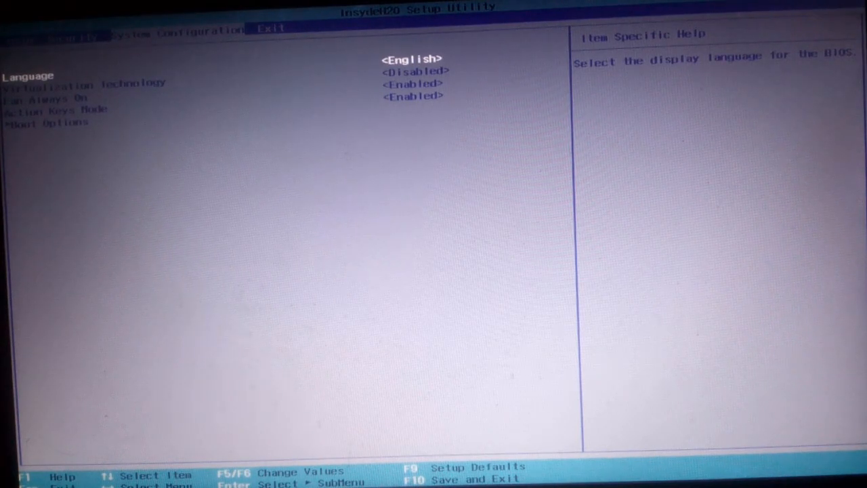
Move the BIOS selection down from Language to Virtualization Technology
{"action": "key", "text": "Down"}
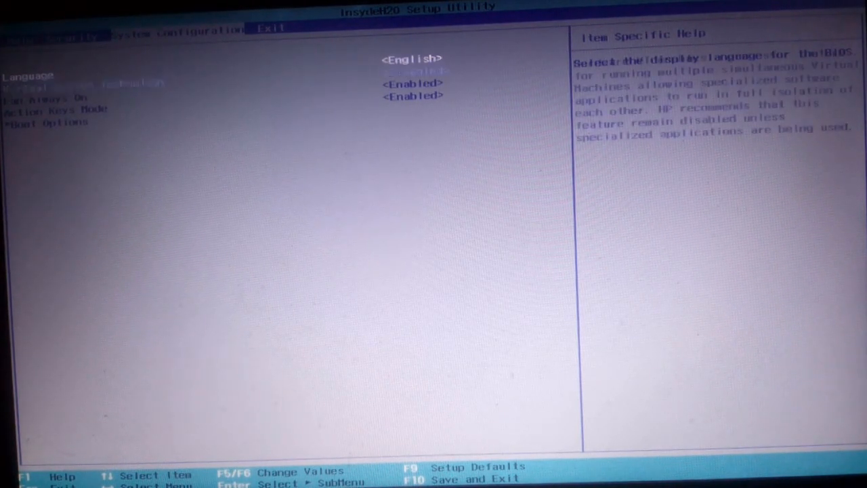
{"action": "key", "text": "Down"}
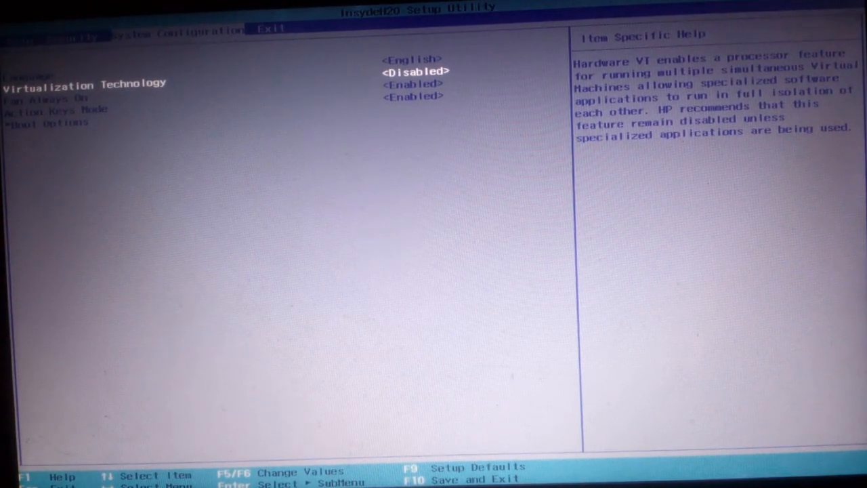
Change Virtualization Technology from Disabled to Enabled, then request Exit Saving Changes with F10
{"action": "key", "text": "Return"}
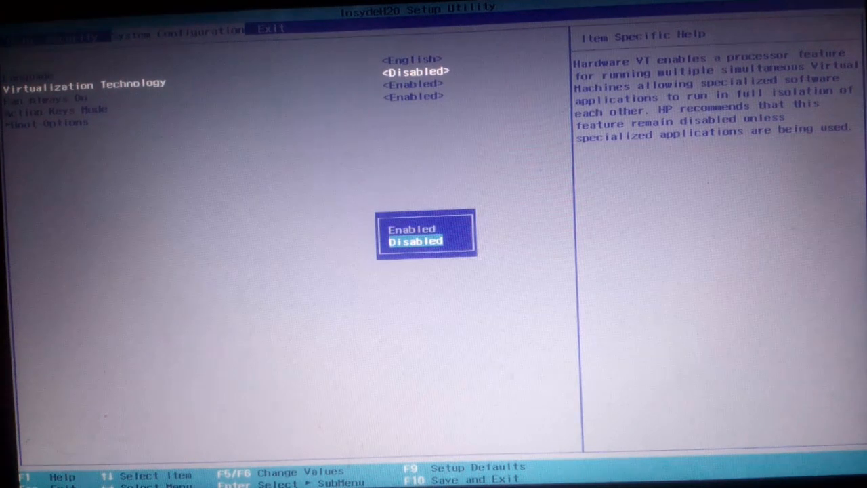
{"action": "key", "text": "Up"}
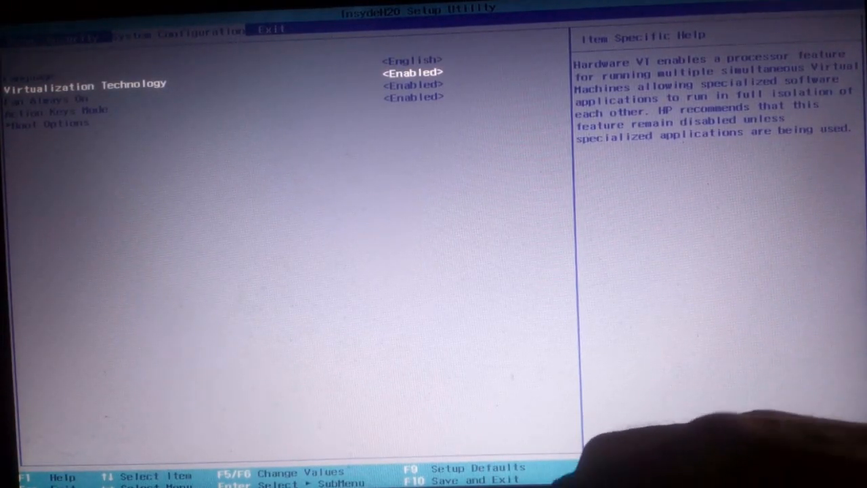
{"action": "key", "text": "f10"}
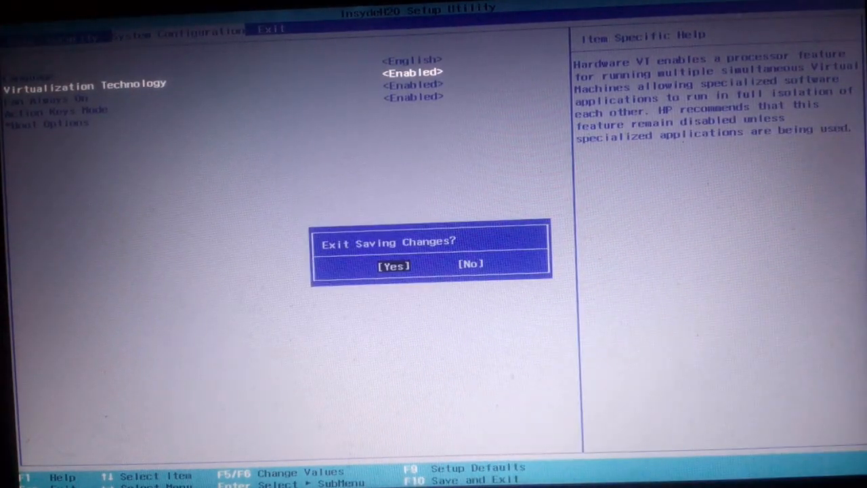